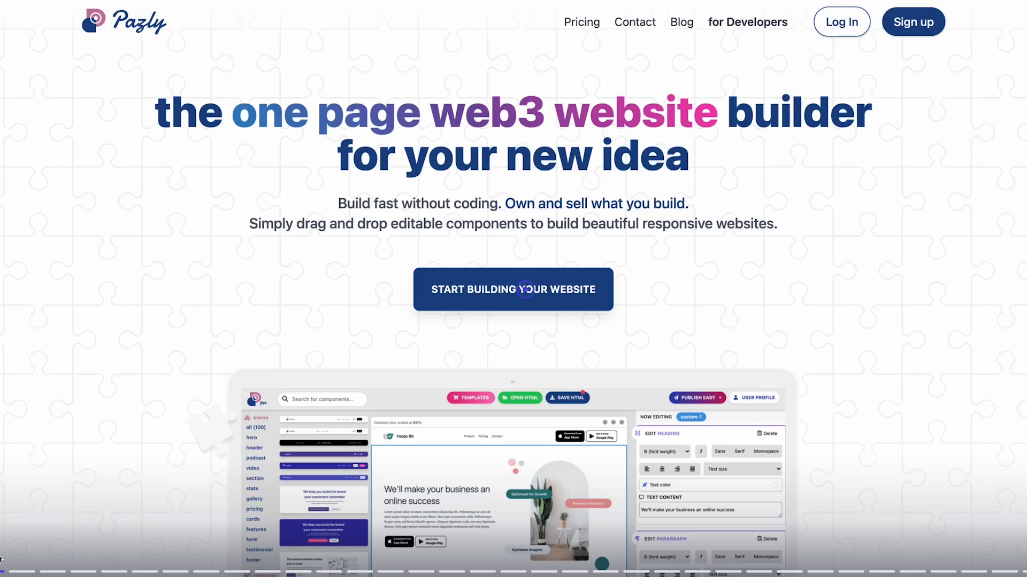
Start building a Pazly website and choose the free plan to reach the template editor
click(513, 290)
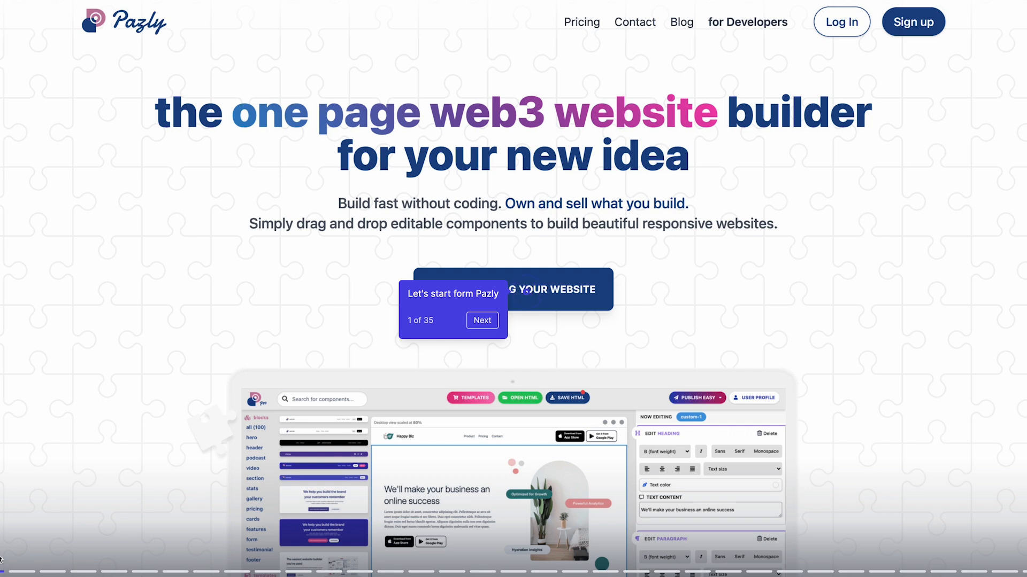
click(482, 321)
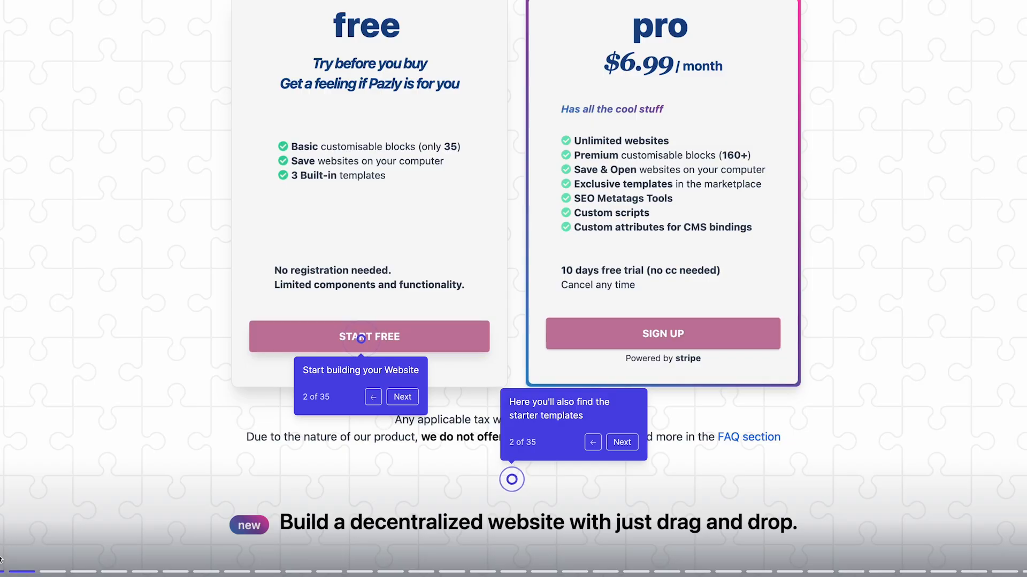
click(402, 397)
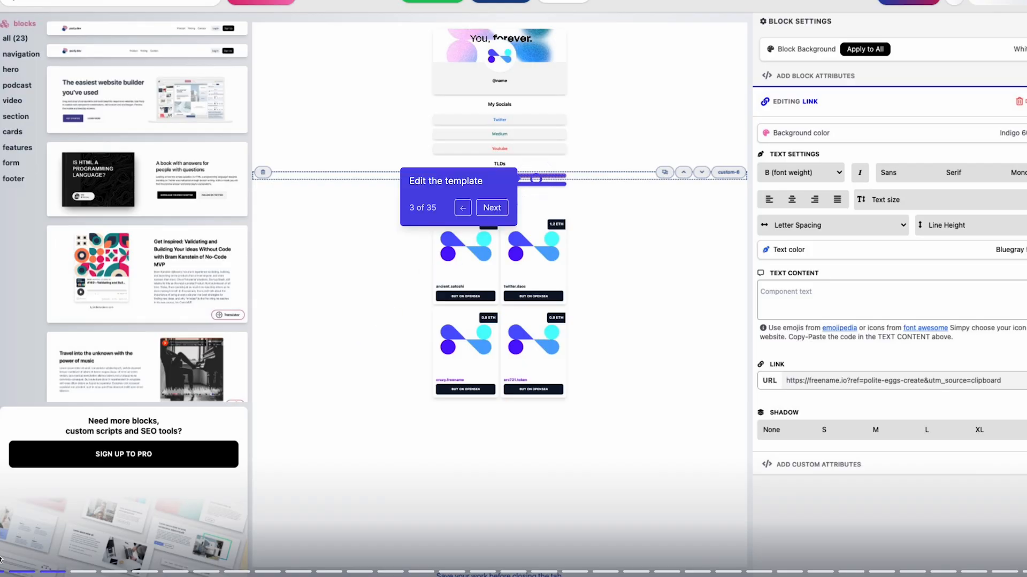
Set the TLDs link buttons to .diamondhands and .2themoon, linking to the Freename referral link
click(491, 208)
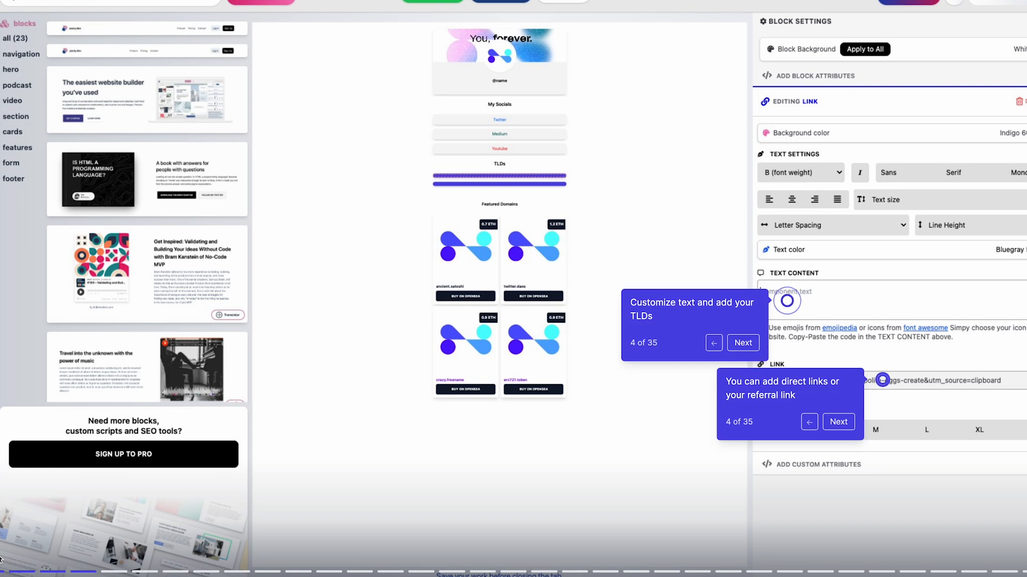
click(499, 182)
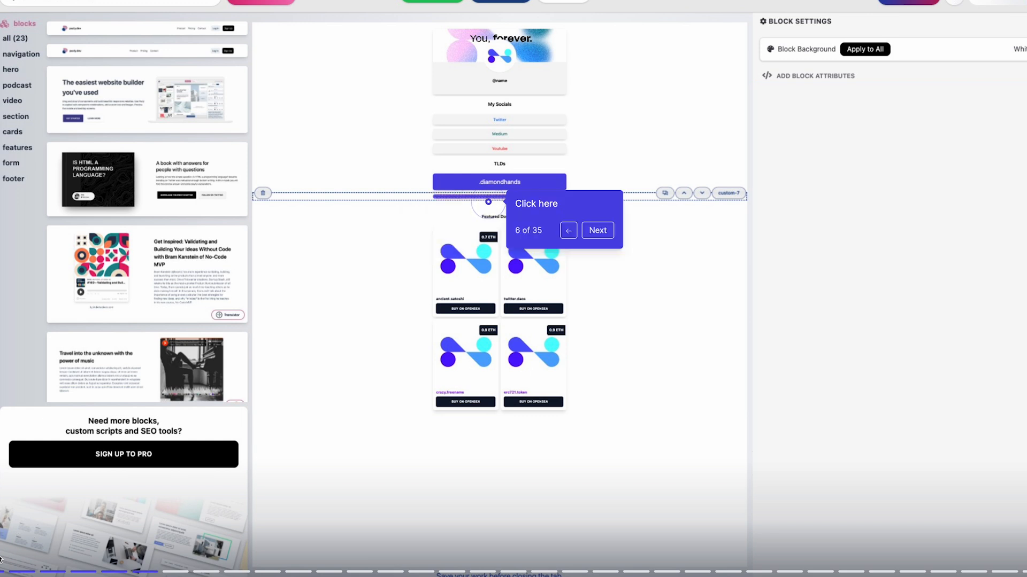
click(596, 230)
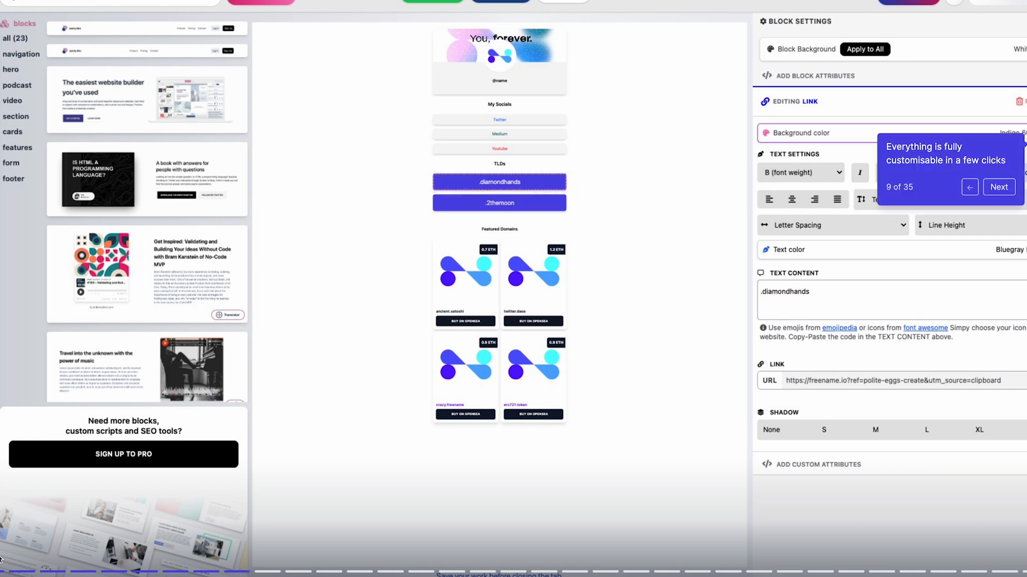
click(800, 133)
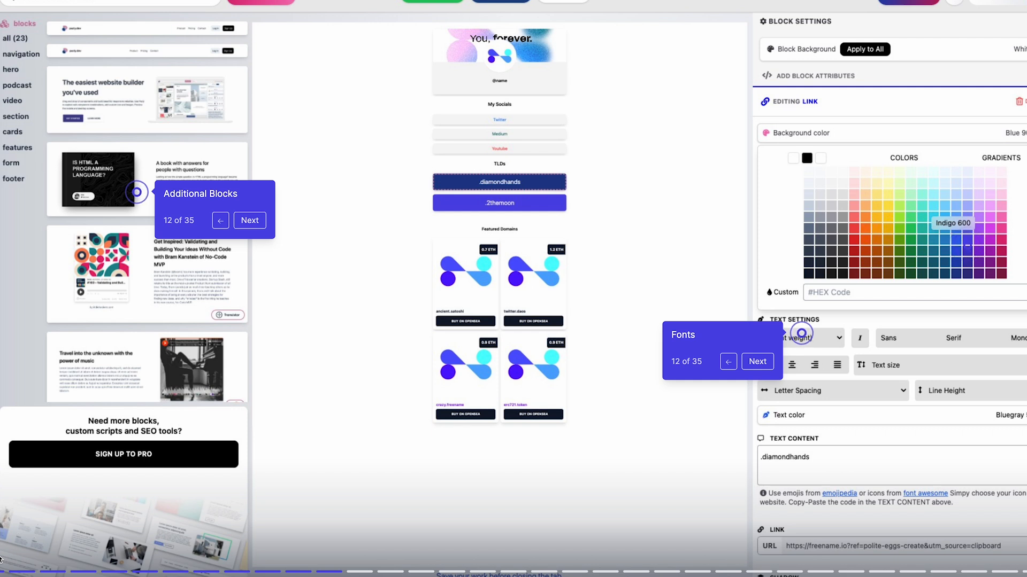
click(756, 361)
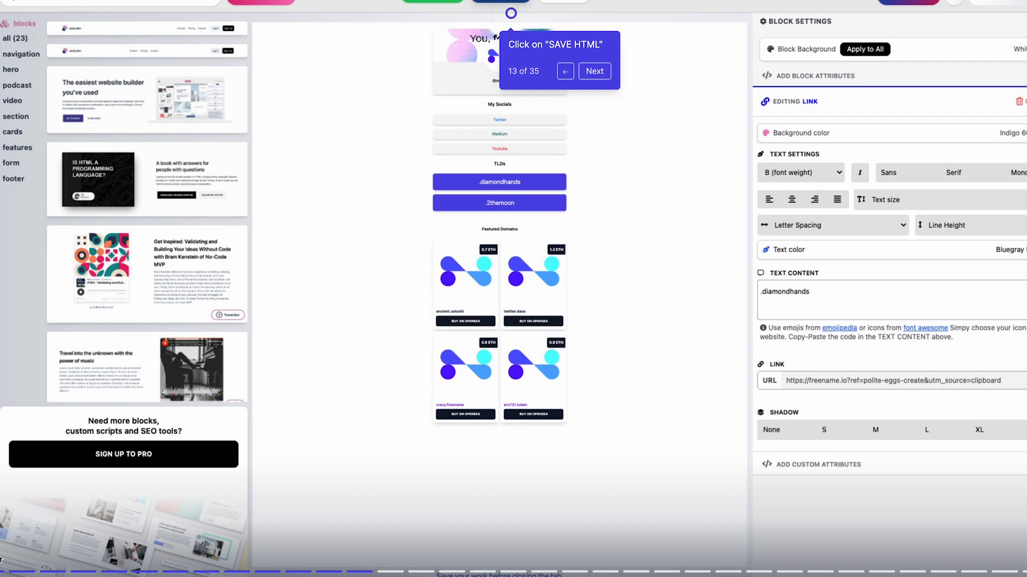
Save the link page as HTML and preview it in desktop and mobile layouts
click(593, 71)
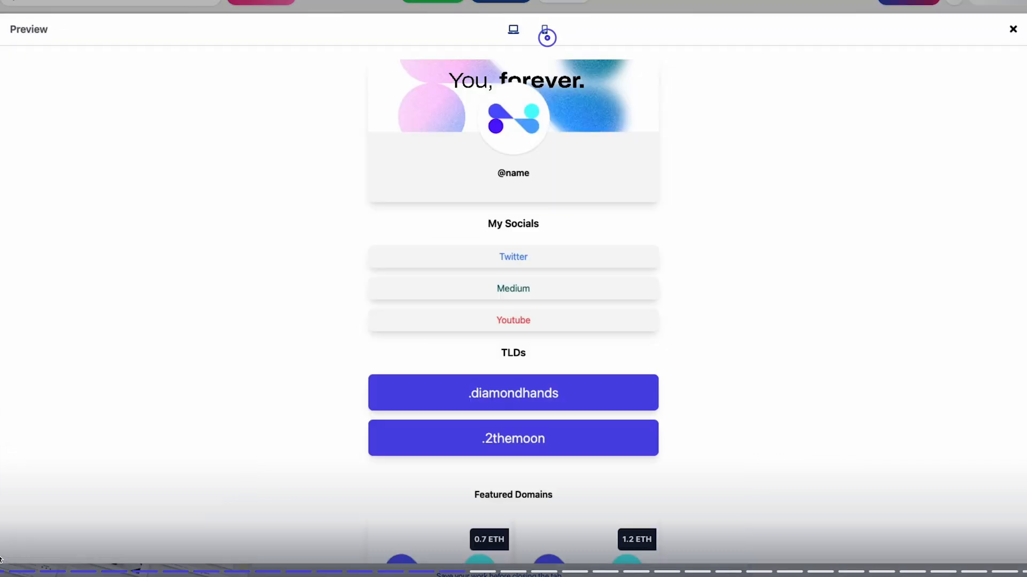
click(544, 30)
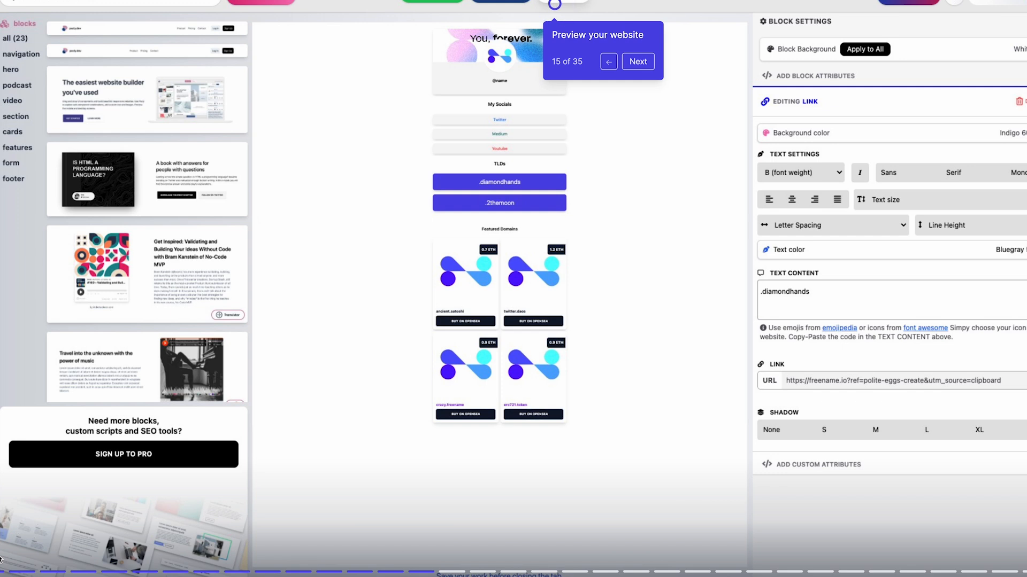
click(636, 61)
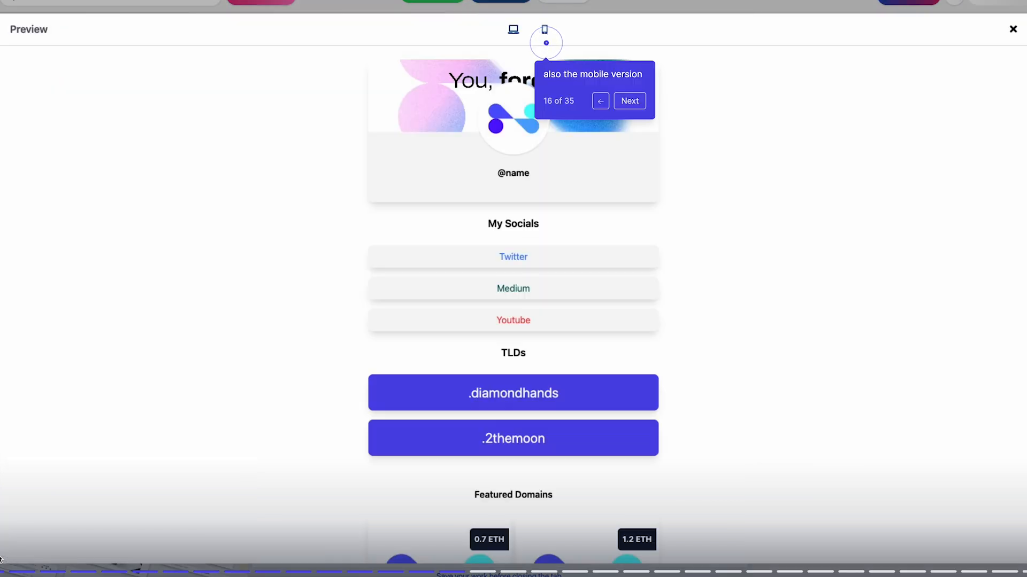
click(629, 101)
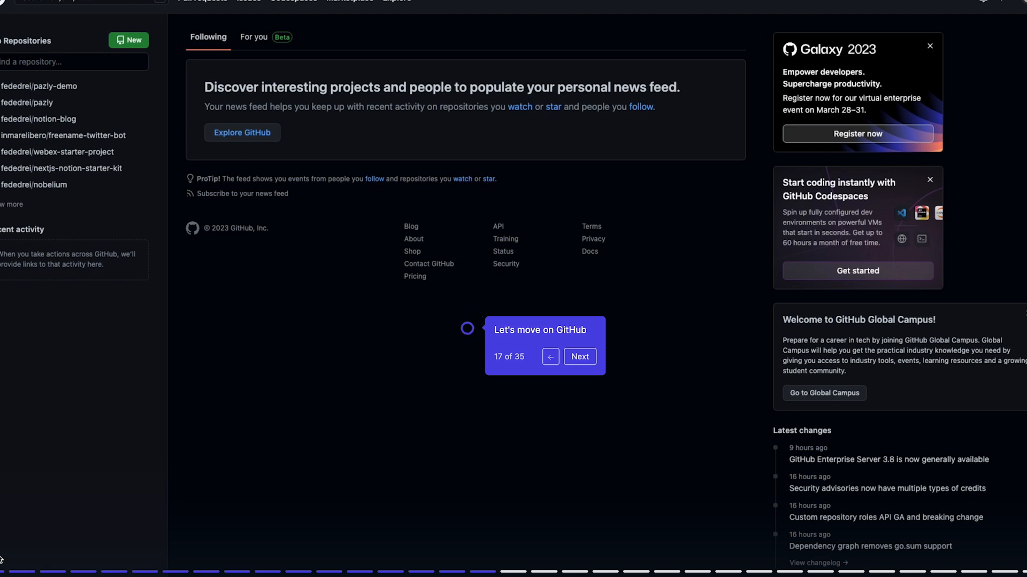
Create the public freename-Pazly GitHub repository and commit the uploaded index.html
click(578, 356)
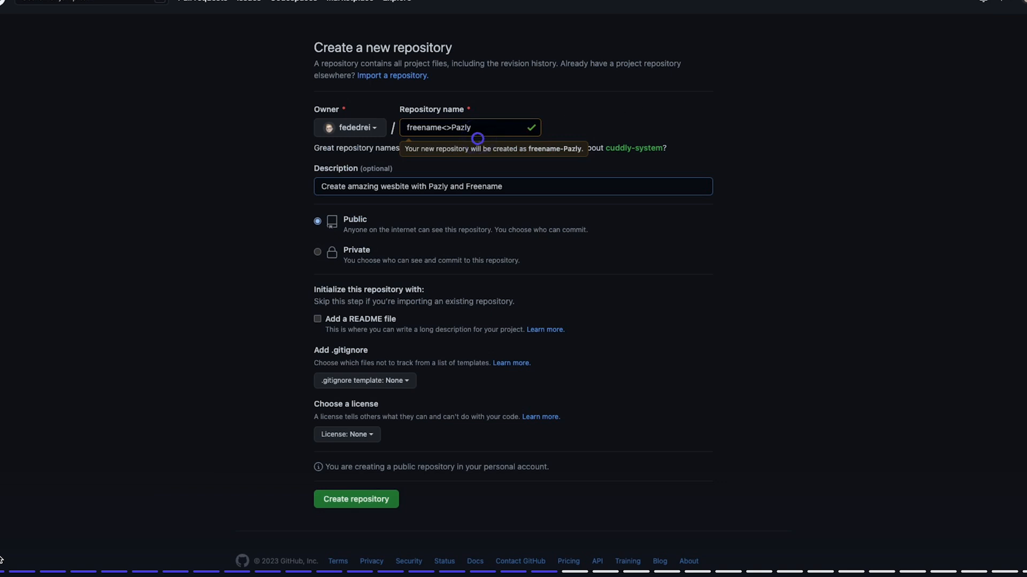
click(355, 499)
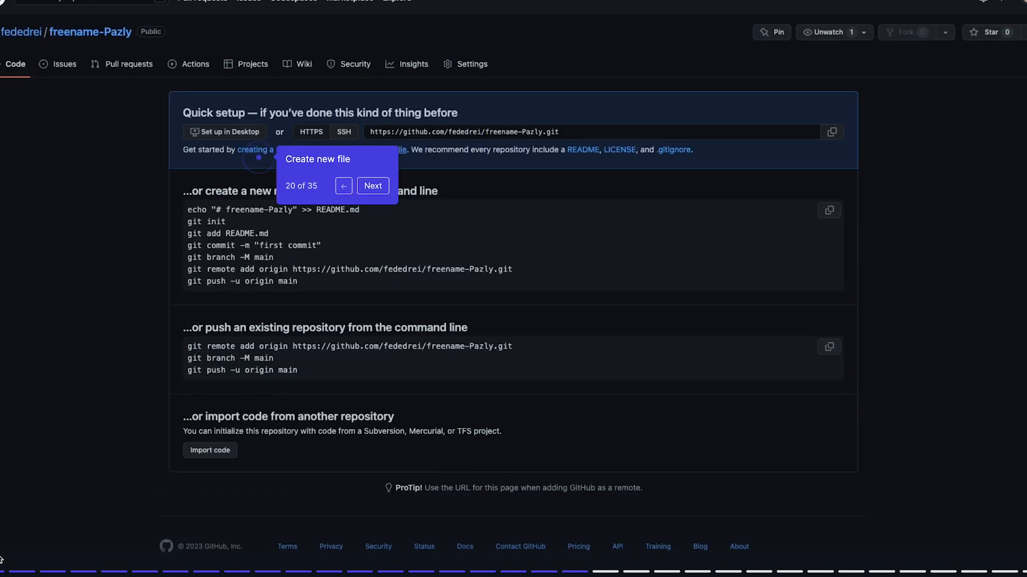
click(372, 186)
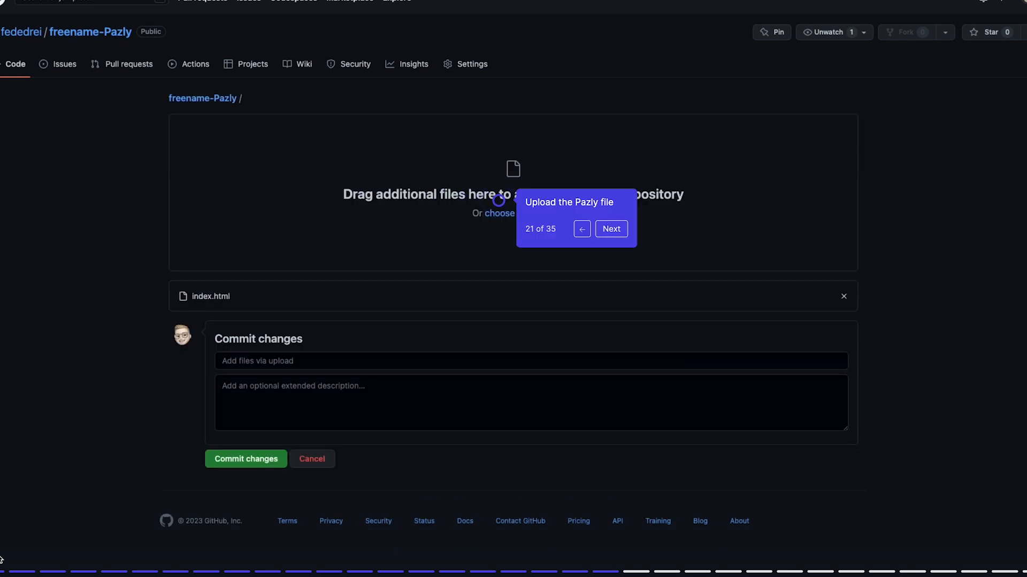
click(245, 458)
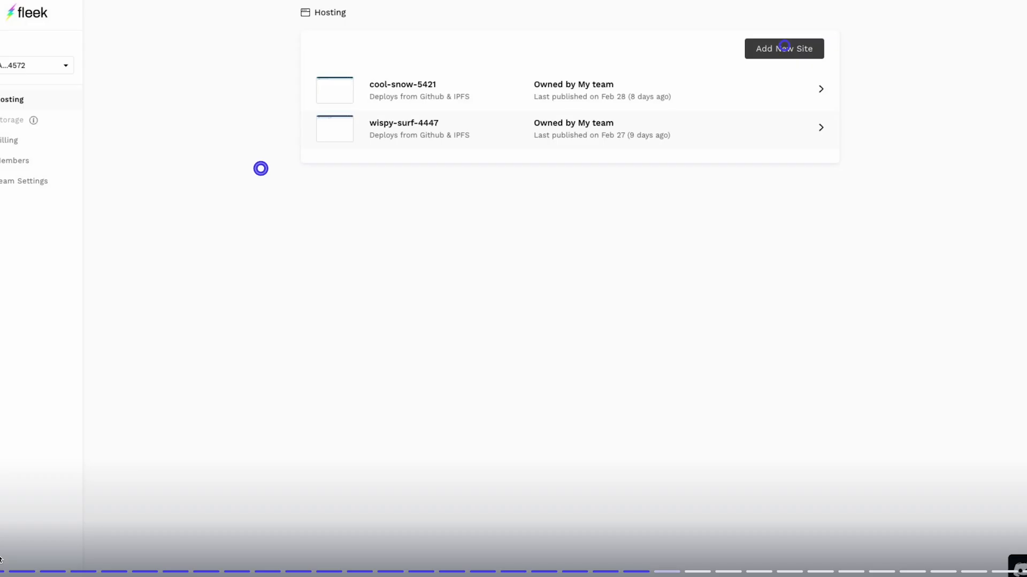
mouse_move(390, 212)
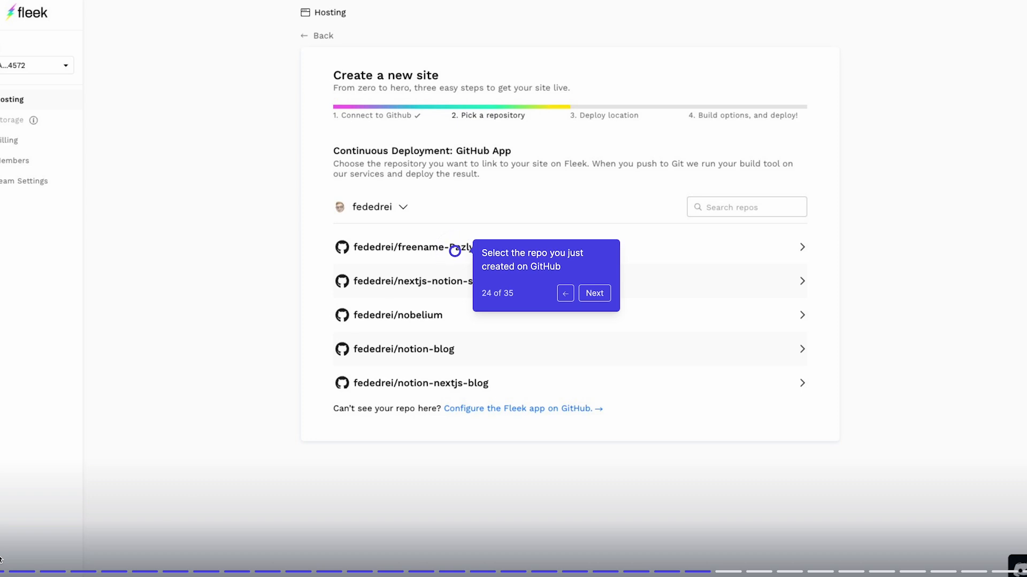
Add a Fleek site from fededrei/freename-Pazly hosted on IPFS and deploy it
click(593, 293)
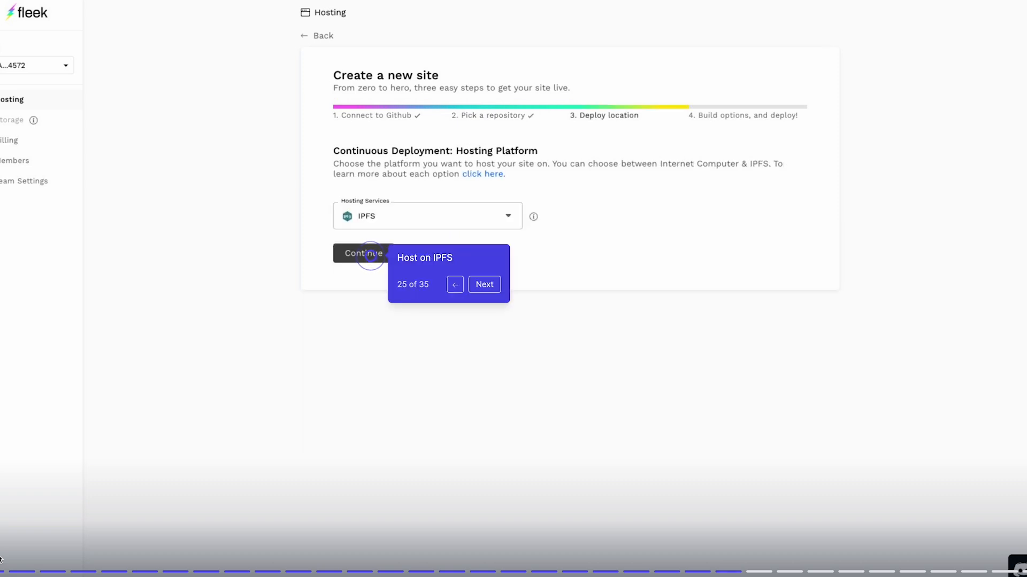
click(362, 254)
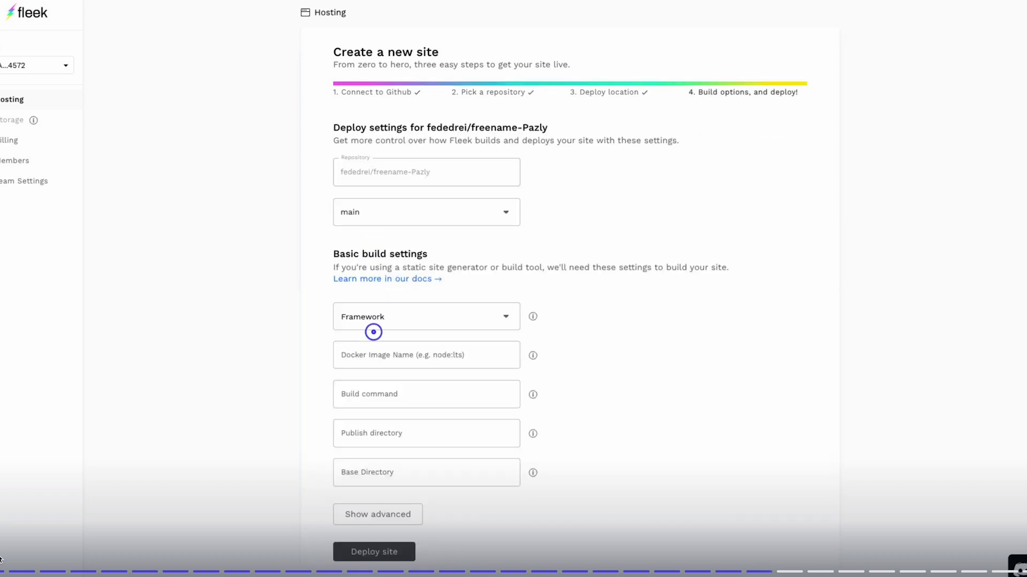
click(373, 551)
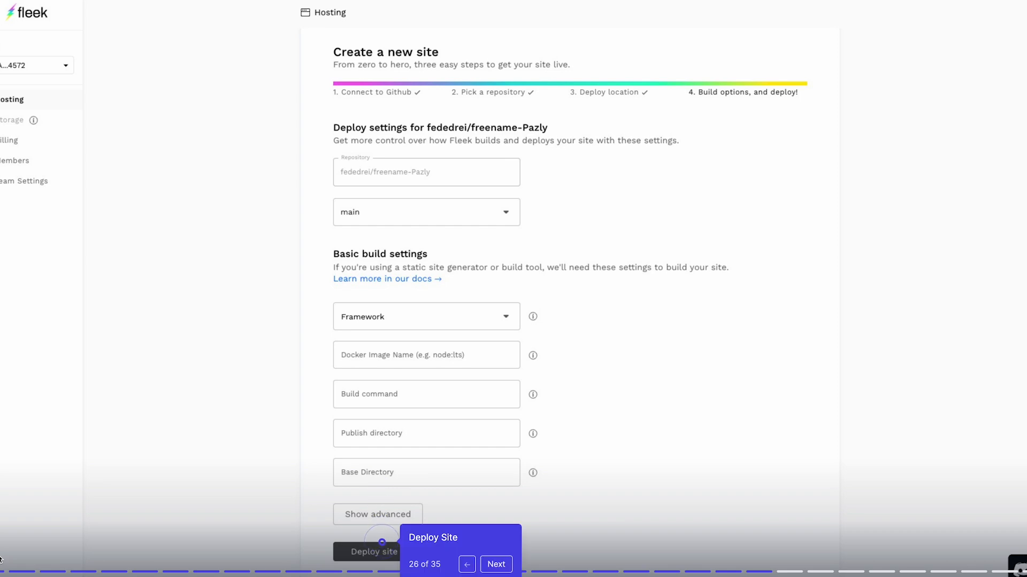
click(374, 551)
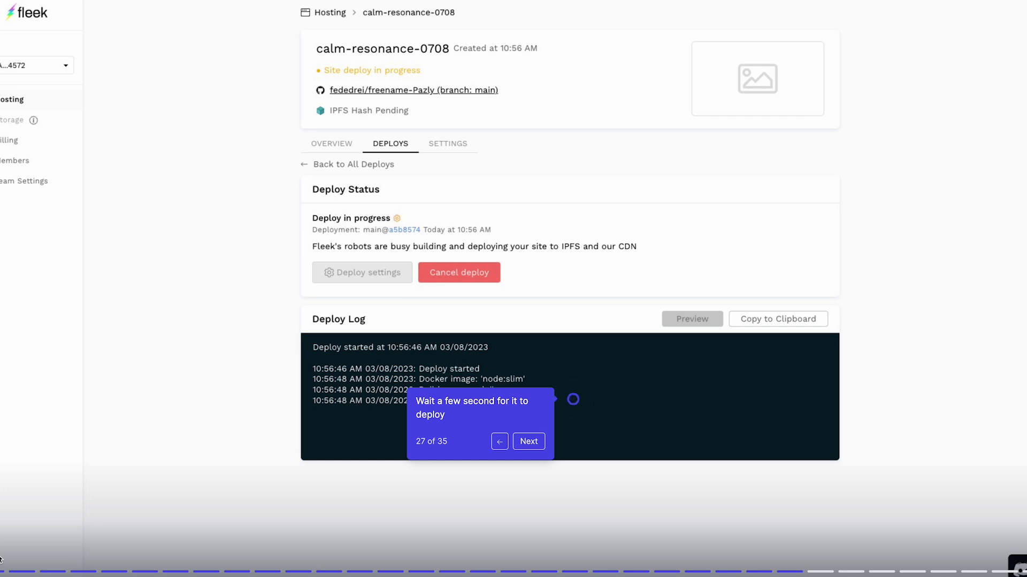
Wait for the calm-resonance-0708 deploy log to finish, then move on
click(527, 441)
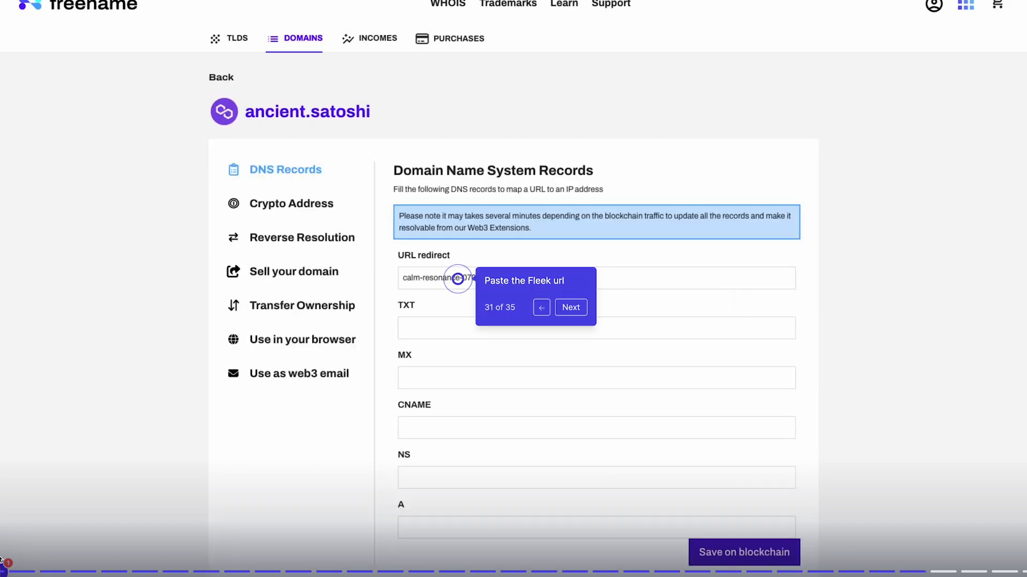
Set ancient.satoshi's URL redirect to the Fleek site address, save it, and browse
click(743, 551)
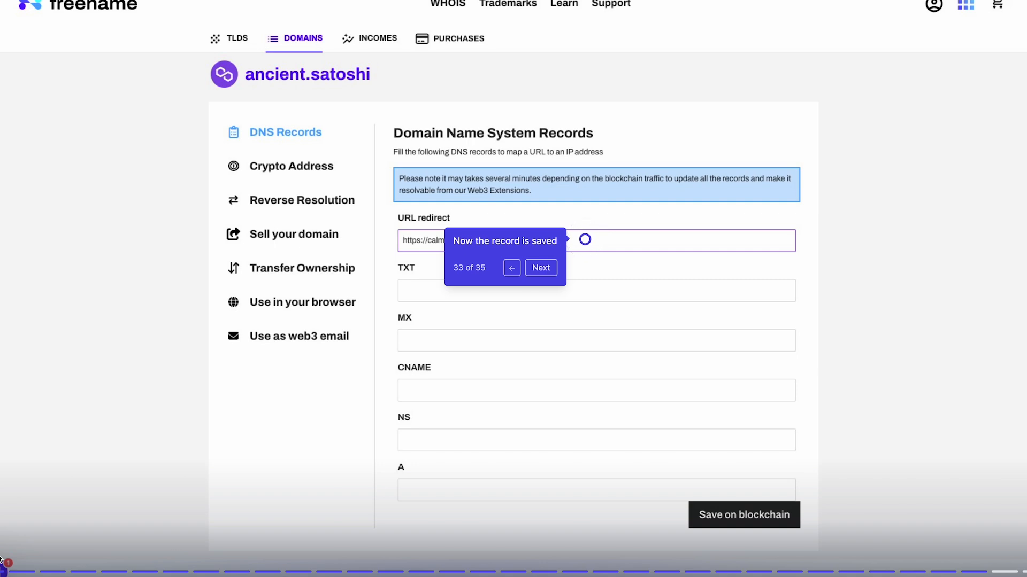
click(540, 267)
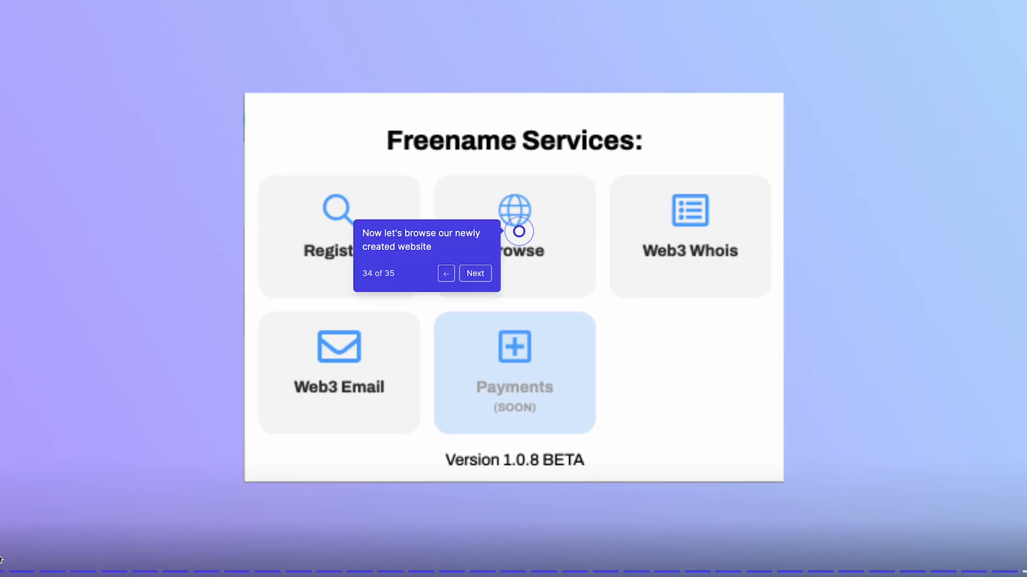